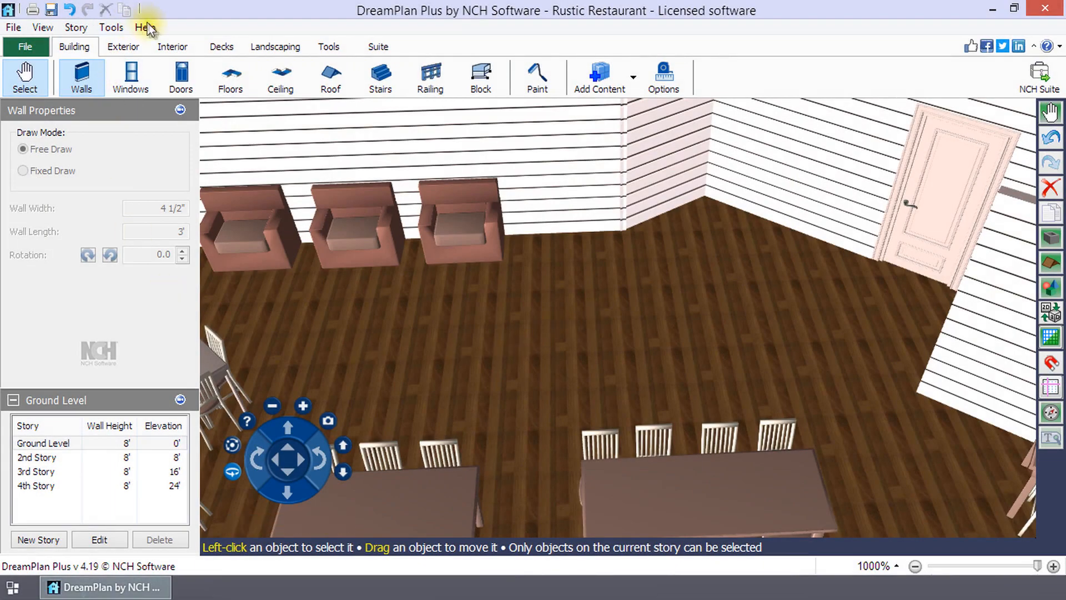
# Choose the Reach-in Floor Cooler from the Interior > Appliances catalogue.
pyautogui.click(172, 46)
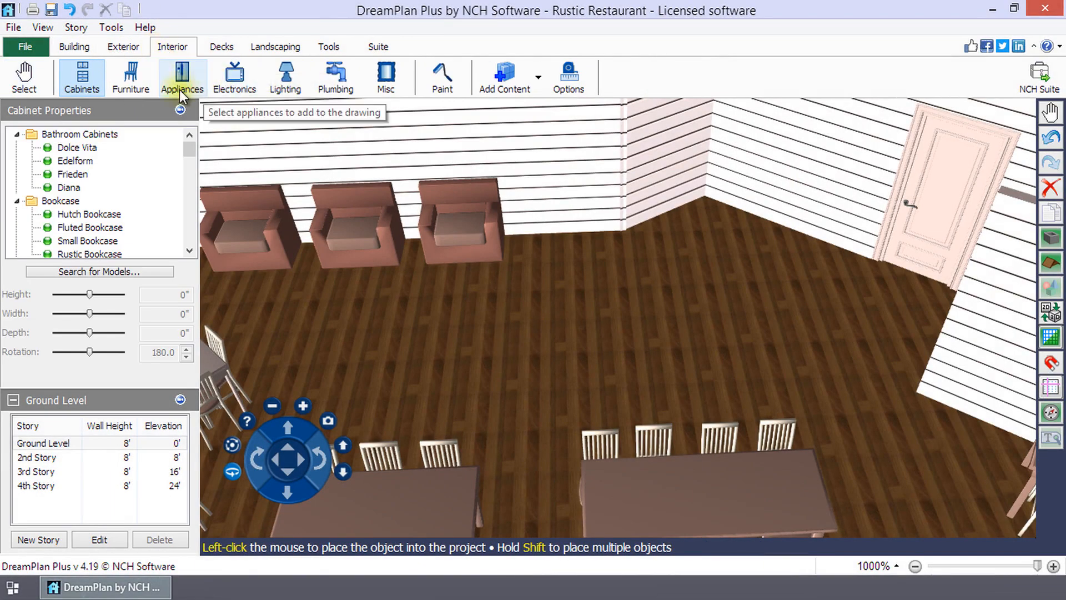
pyautogui.click(181, 77)
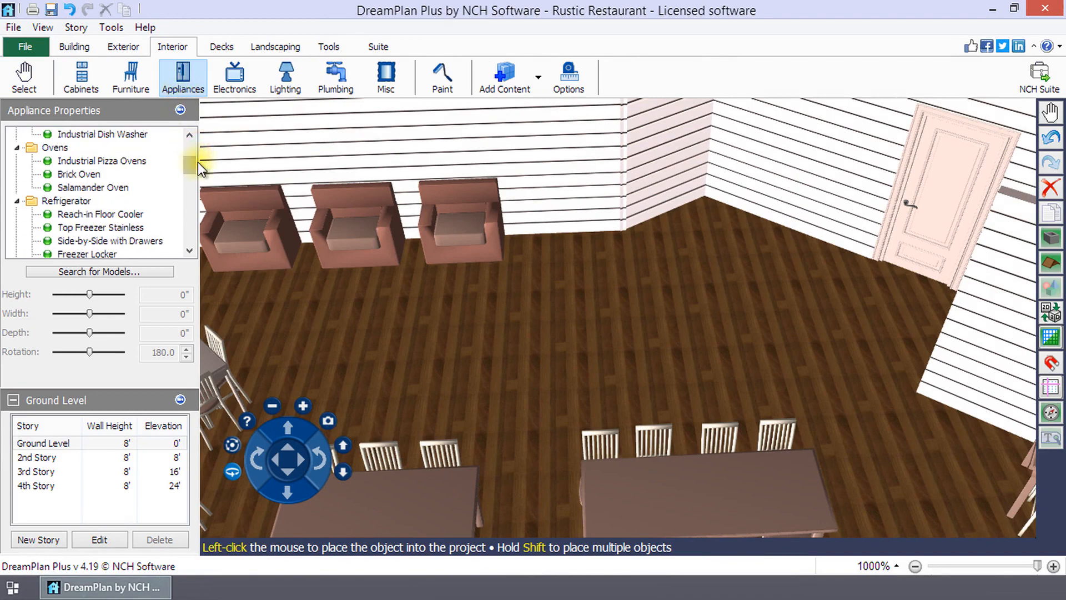
pyautogui.click(100, 213)
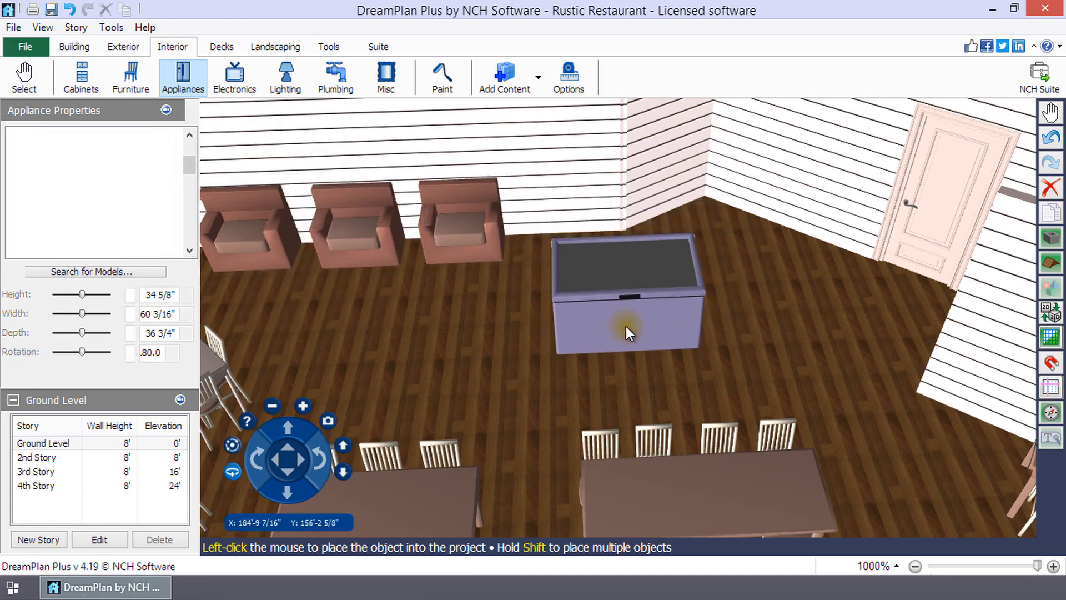
# Place the floor cooler in the middle of the floor and enlarge it with its handles.
pyautogui.click(625, 332)
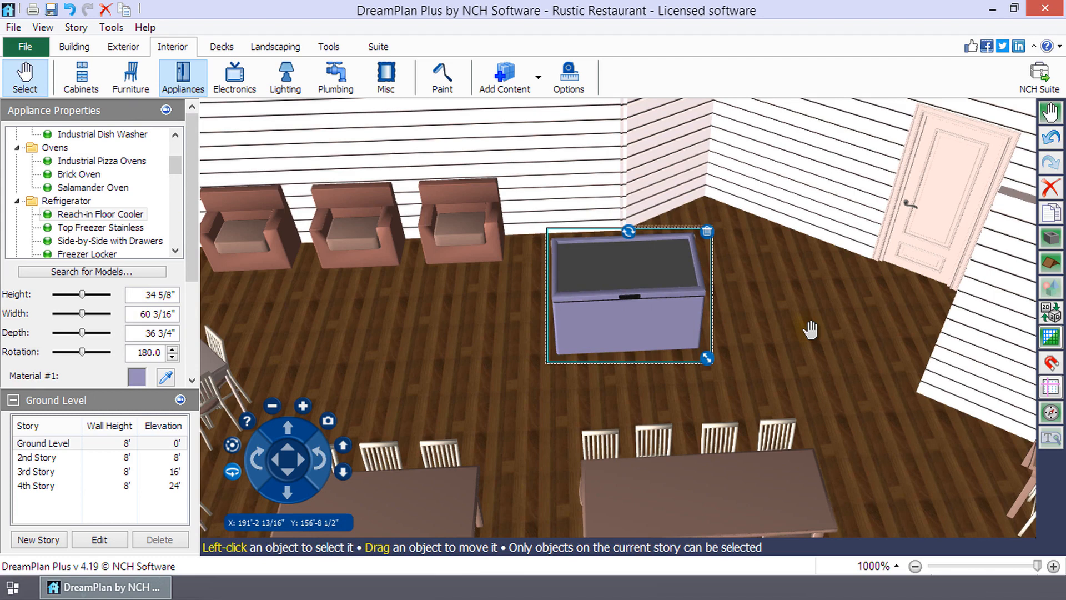
pyautogui.moveTo(325, 338)
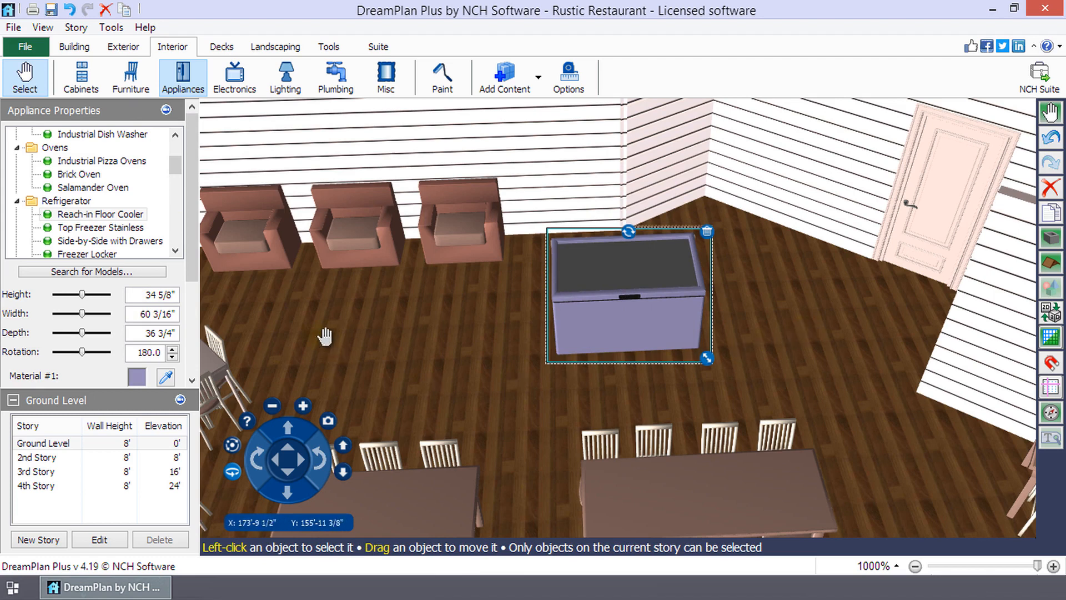
pyautogui.moveTo(746, 234)
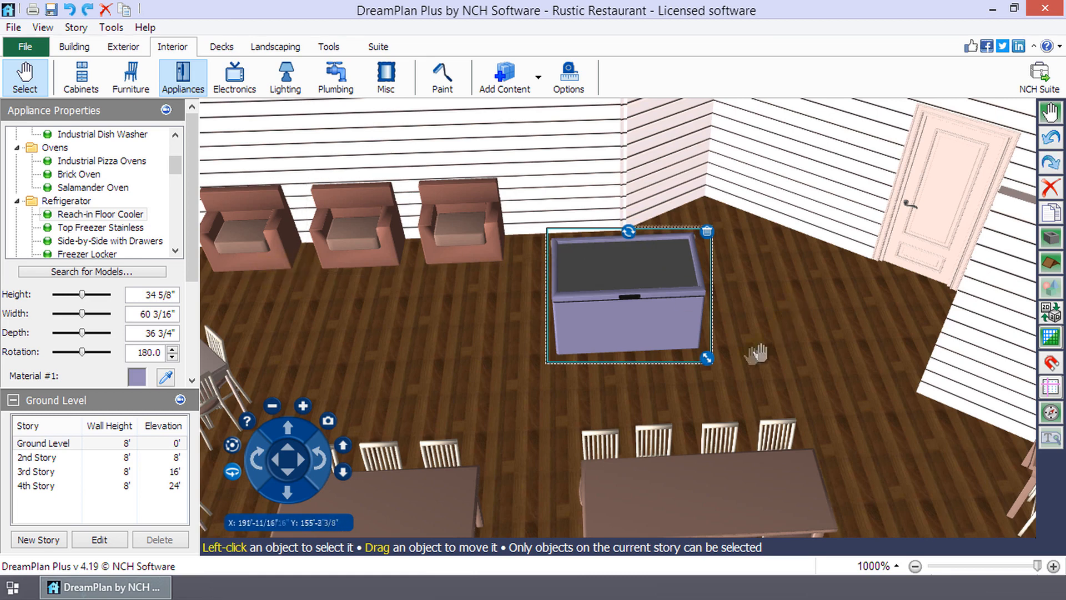
pyautogui.moveTo(704, 359); pyautogui.dragTo(724, 365)
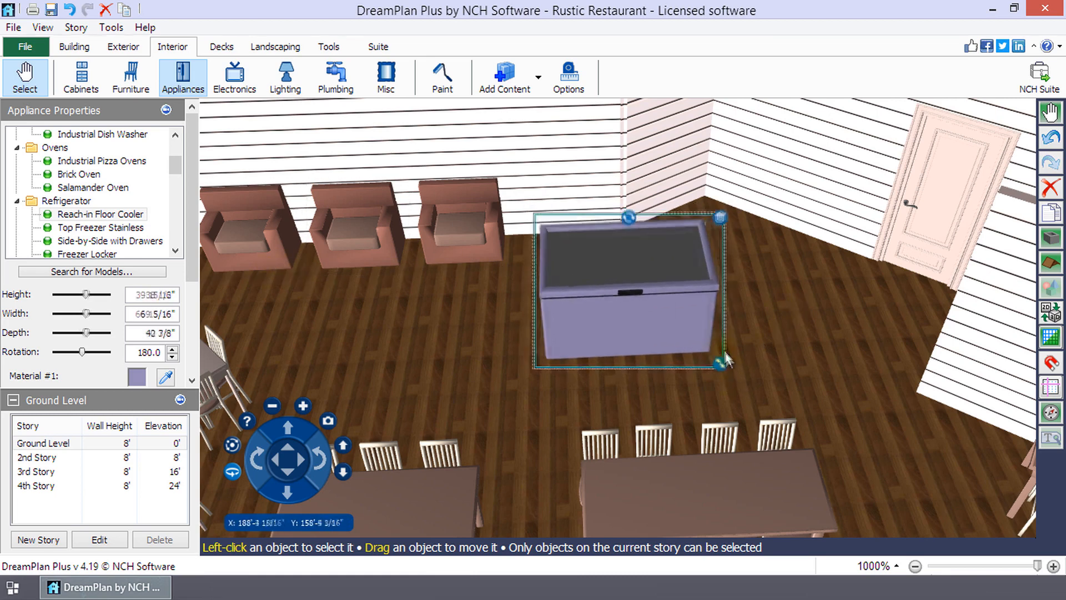
pyautogui.moveTo(626, 217); pyautogui.dragTo(632, 245)
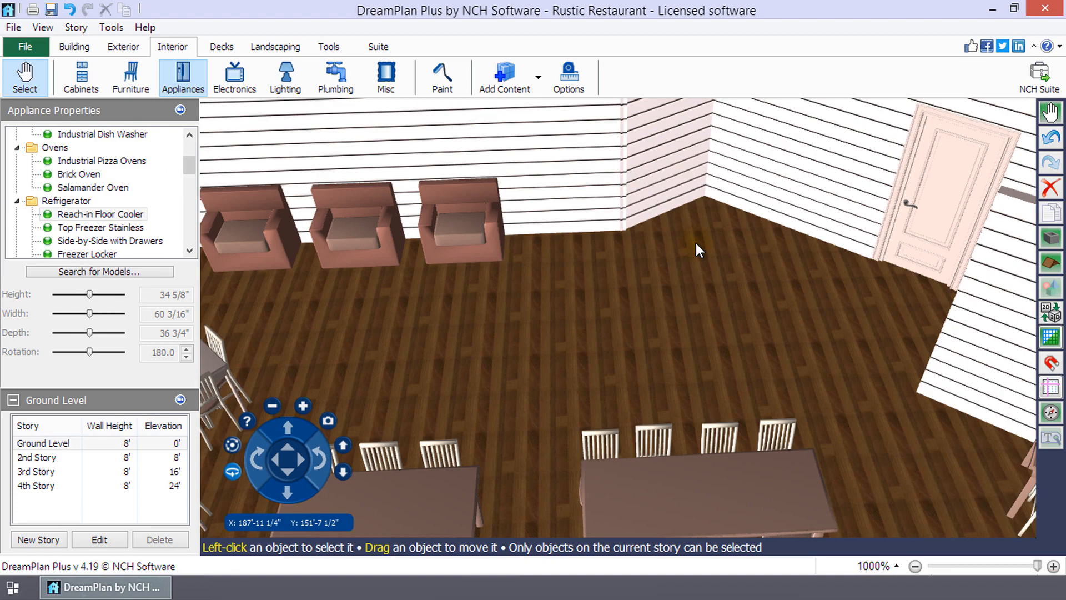
pyautogui.click(73, 46)
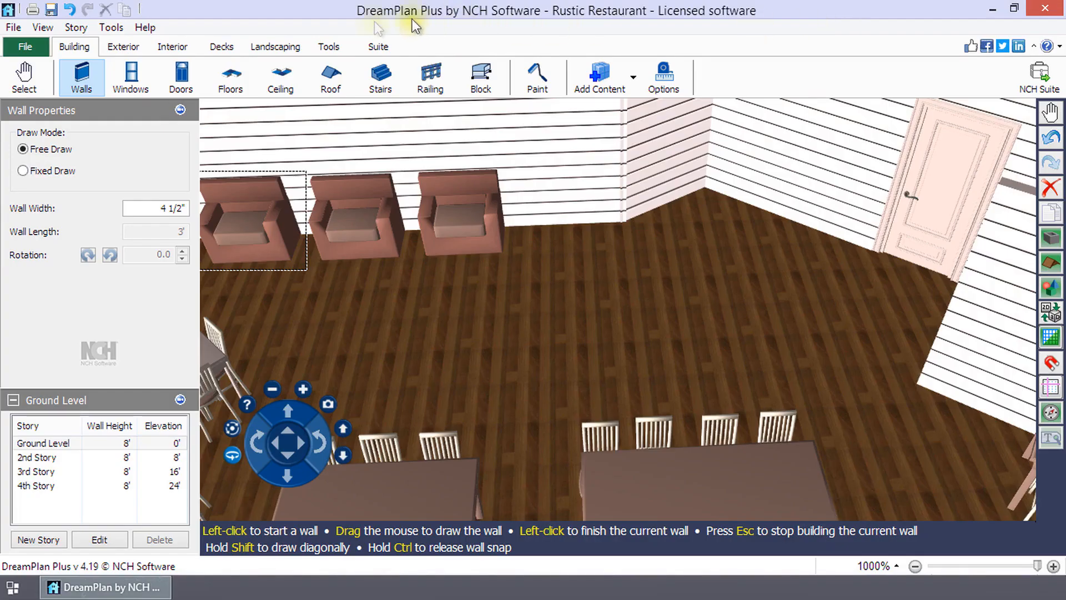
pyautogui.click(172, 47)
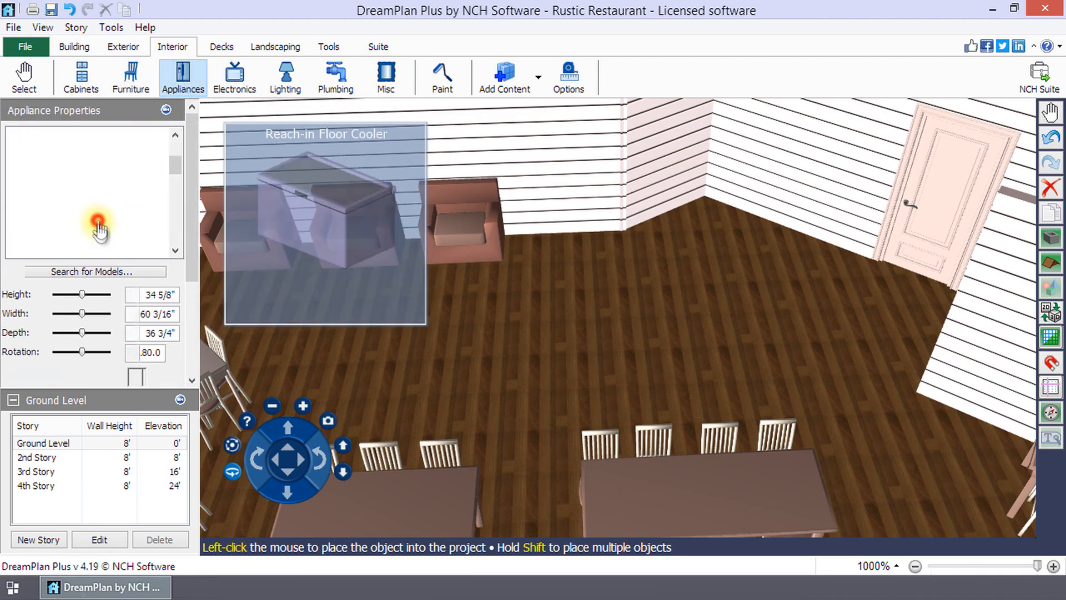
# Place the Top Freezer Stainless refrigerator against the back wall and turn it slightly.
pyautogui.click(101, 226)
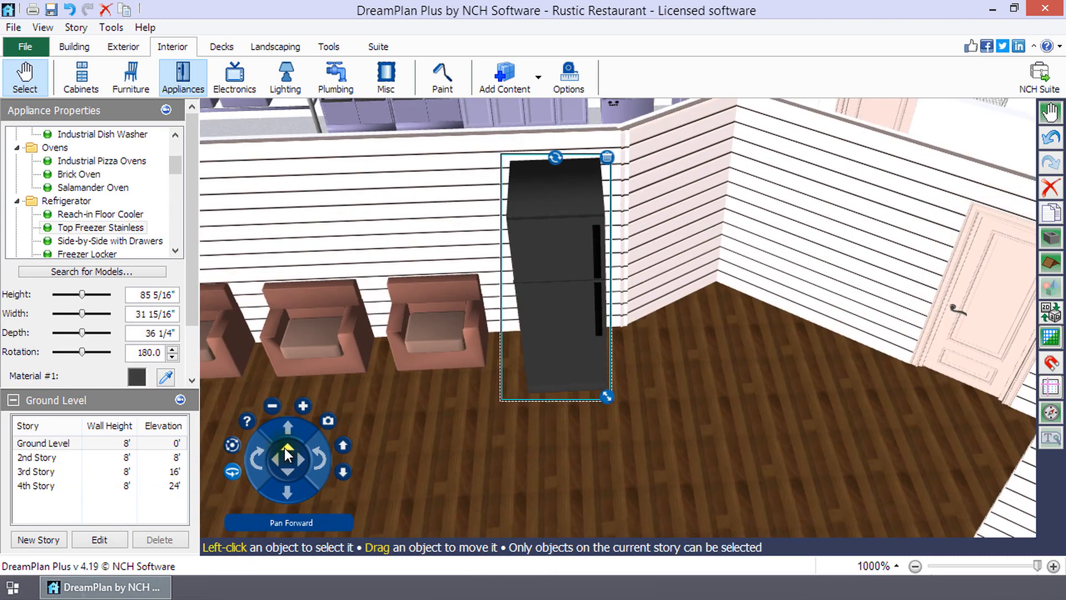
pyautogui.moveTo(321, 456)
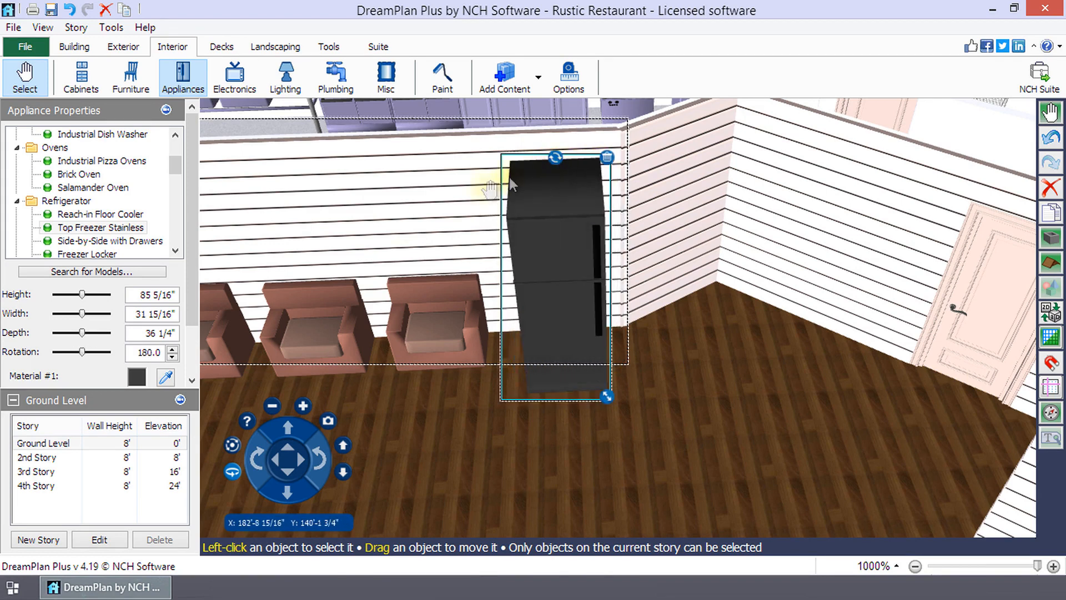
pyautogui.moveTo(101, 352); pyautogui.dragTo(86, 352)
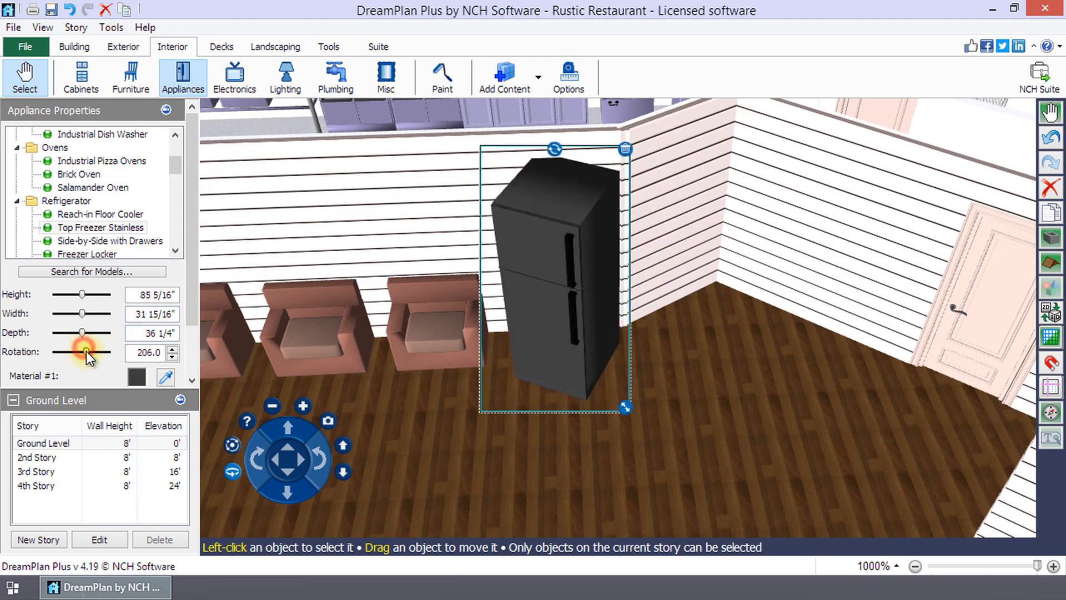
pyautogui.click(172, 357)
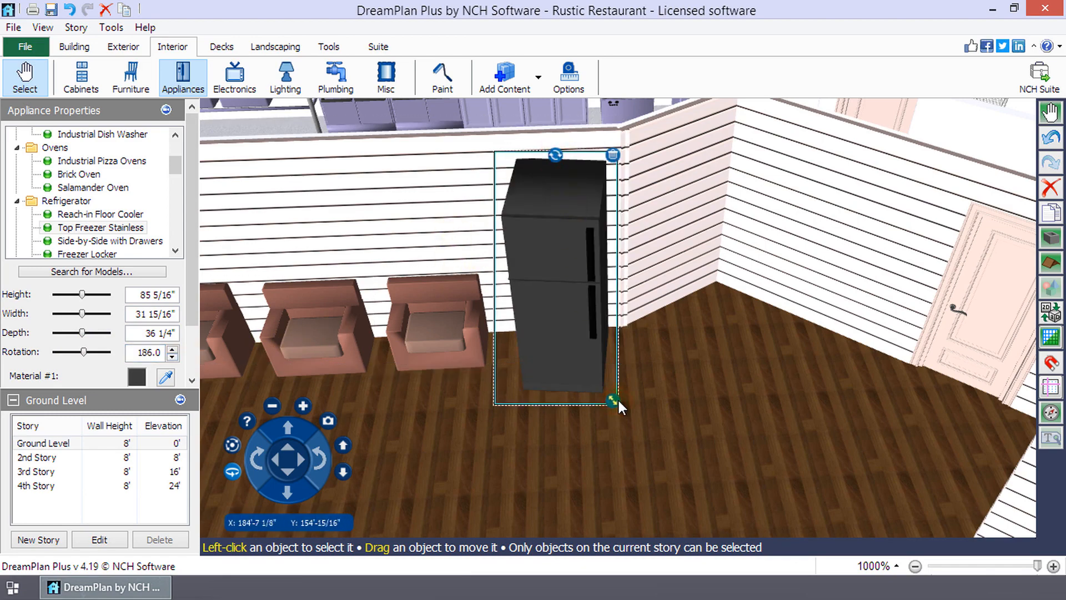
# Resize the refrigerator to be wider and shallower.
pyautogui.moveTo(610, 398); pyautogui.dragTo(638, 420)
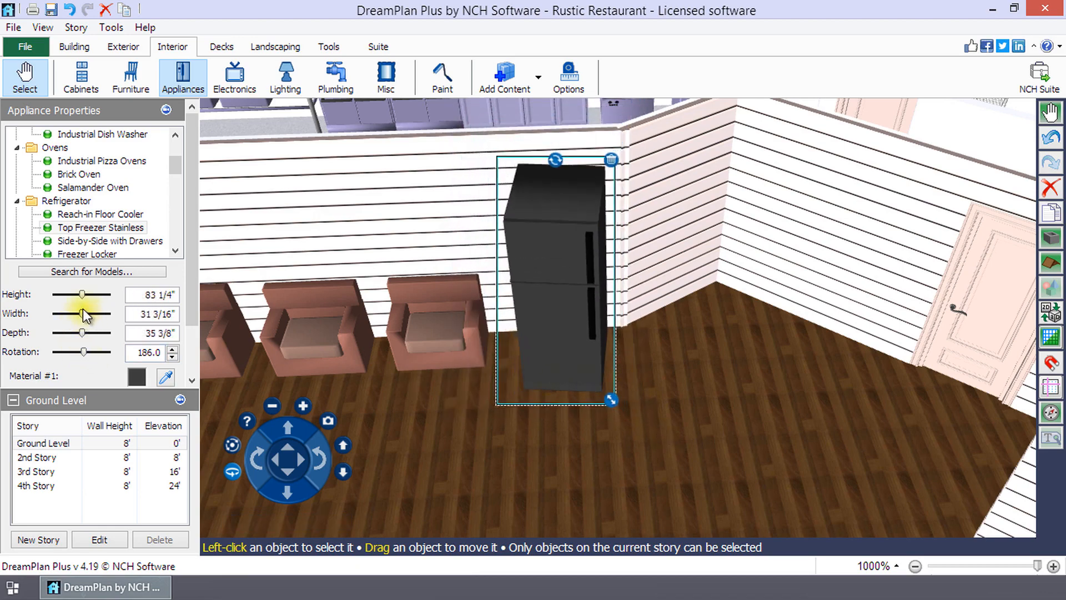
pyautogui.moveTo(83, 314); pyautogui.dragTo(90, 319)
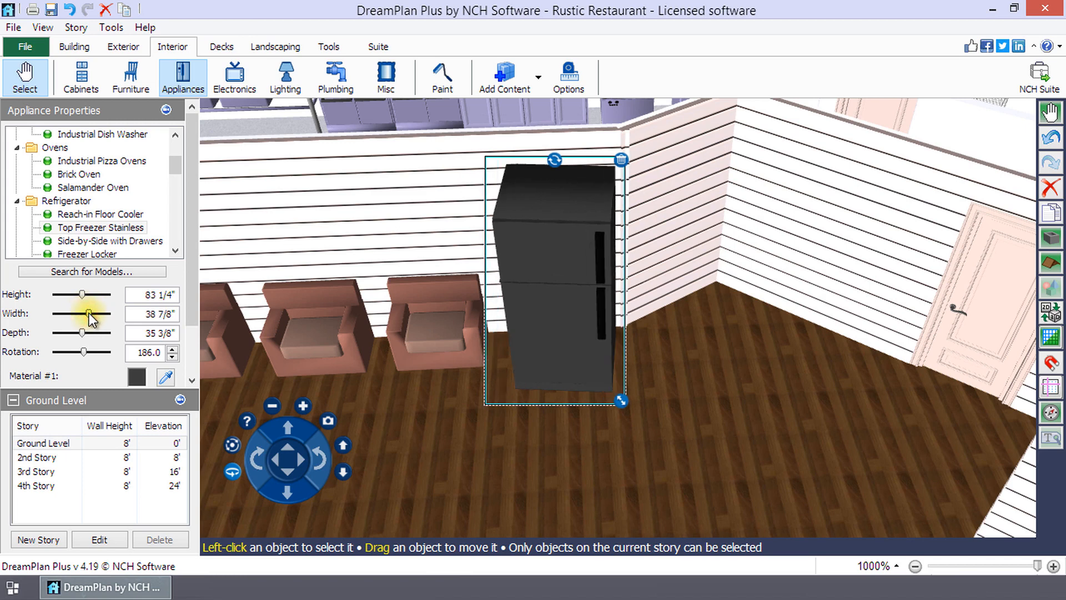
pyautogui.moveTo(89, 333); pyautogui.dragTo(74, 333)
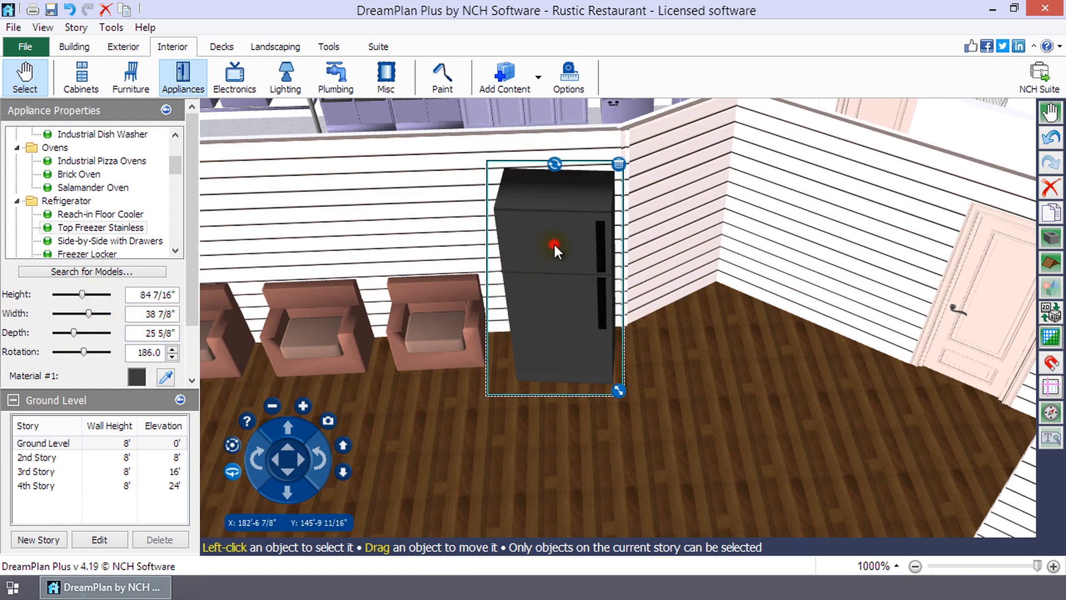
# Move the refrigerator forward from the wall onto the floor.
pyautogui.moveTo(554, 252); pyautogui.dragTo(564, 307)
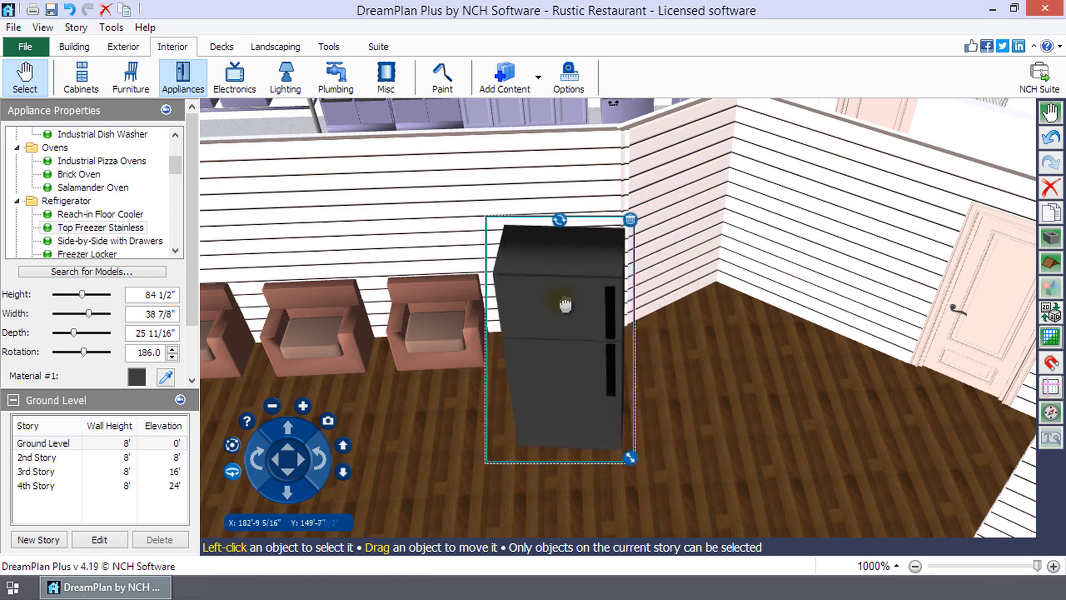
pyautogui.moveTo(565, 305); pyautogui.dragTo(689, 332)
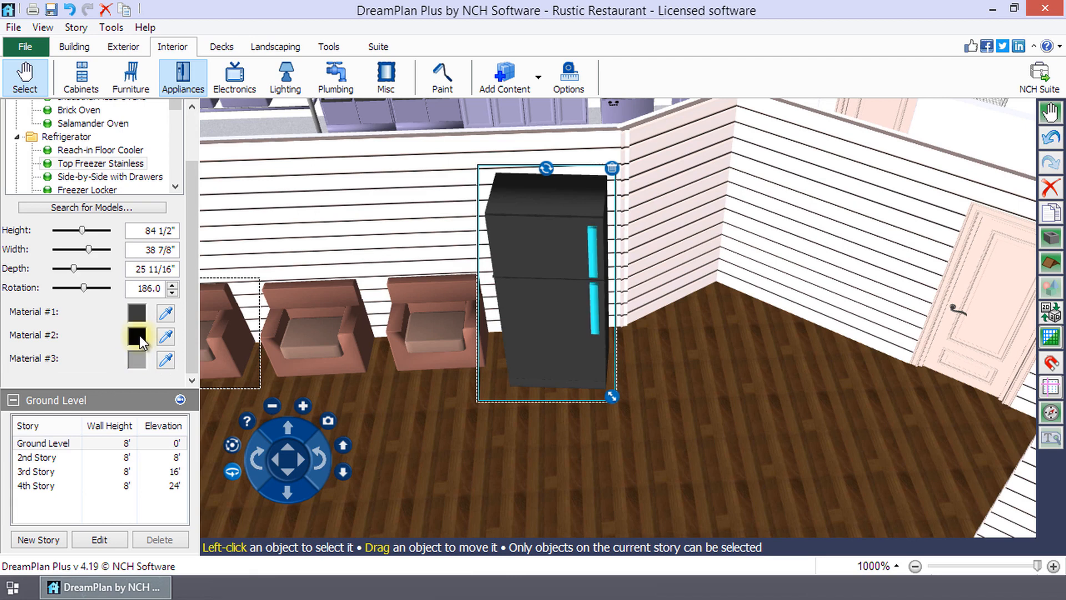
# Give the refrigerator body (Material #1) a dark red colour.
pyautogui.click(135, 312)
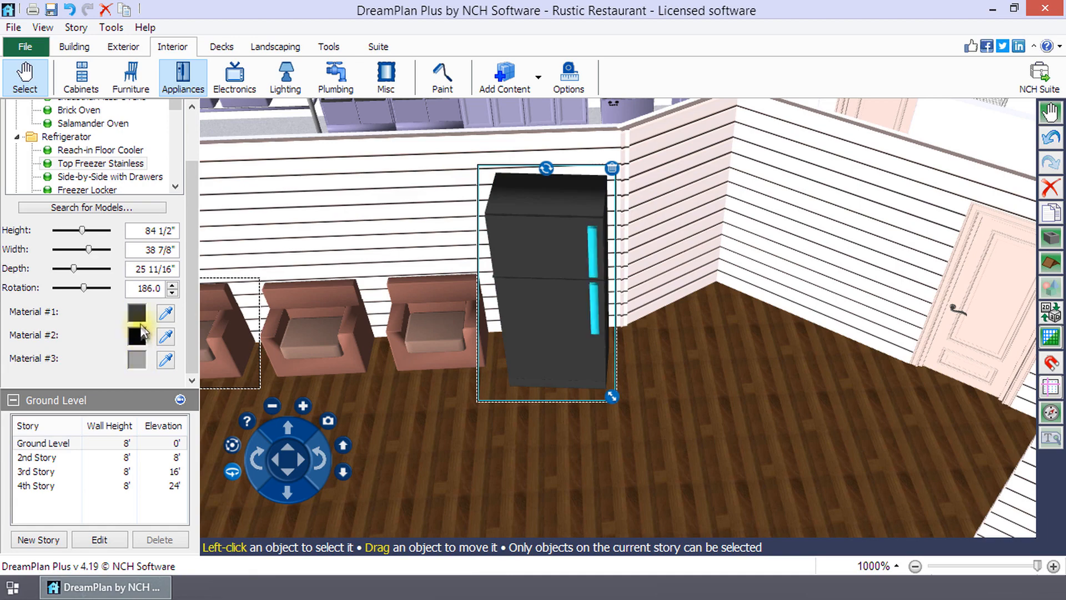
pyautogui.click(135, 312)
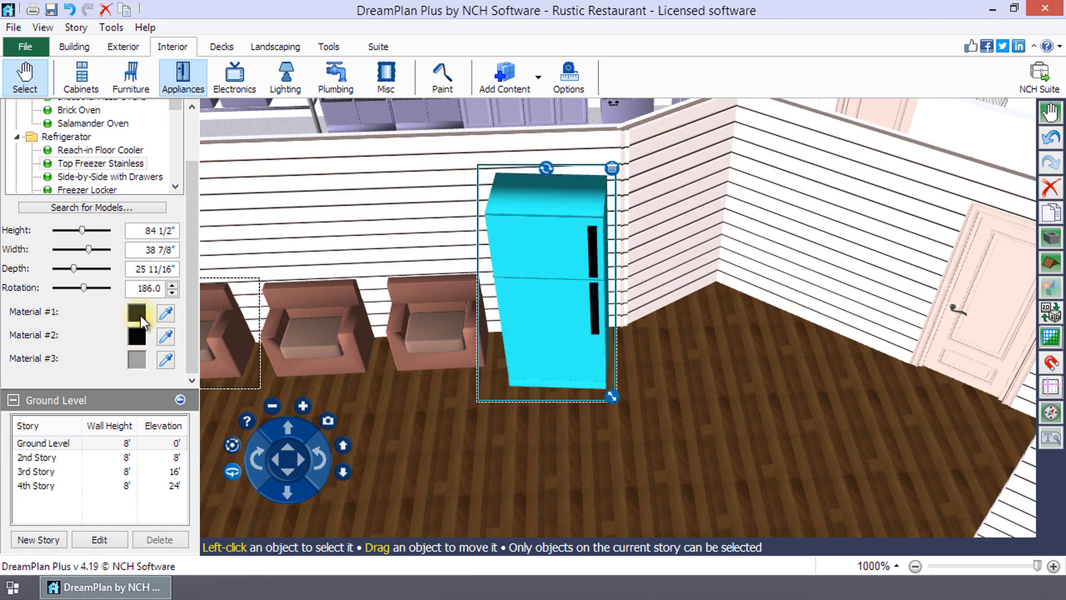
pyautogui.click(136, 313)
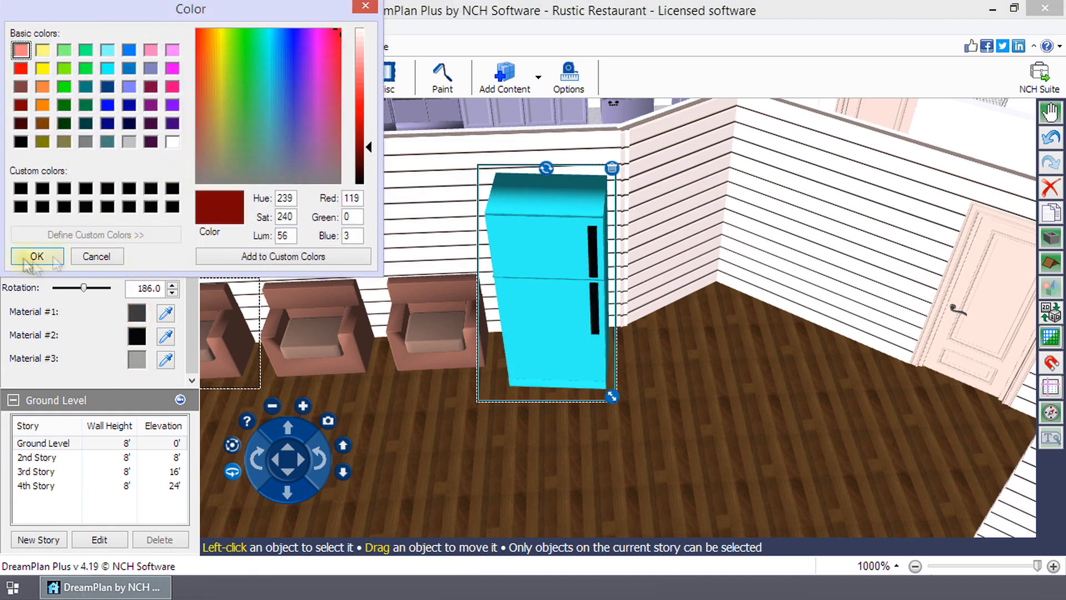
pyautogui.click(36, 257)
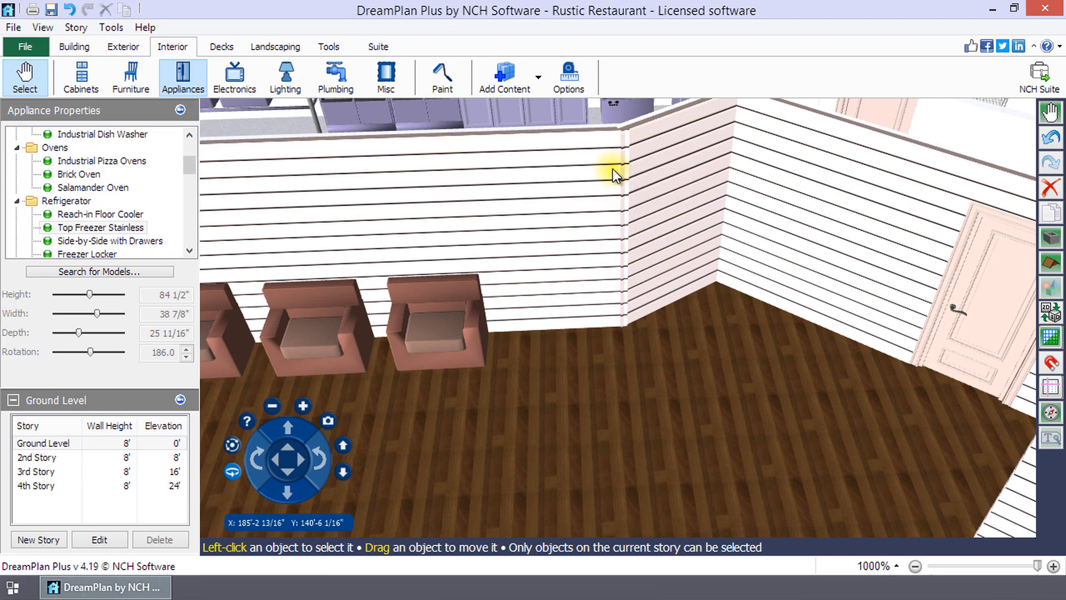
# Select the square armchair nearest the back-wall corner to show its Furniture Properties.
pyautogui.click(429, 320)
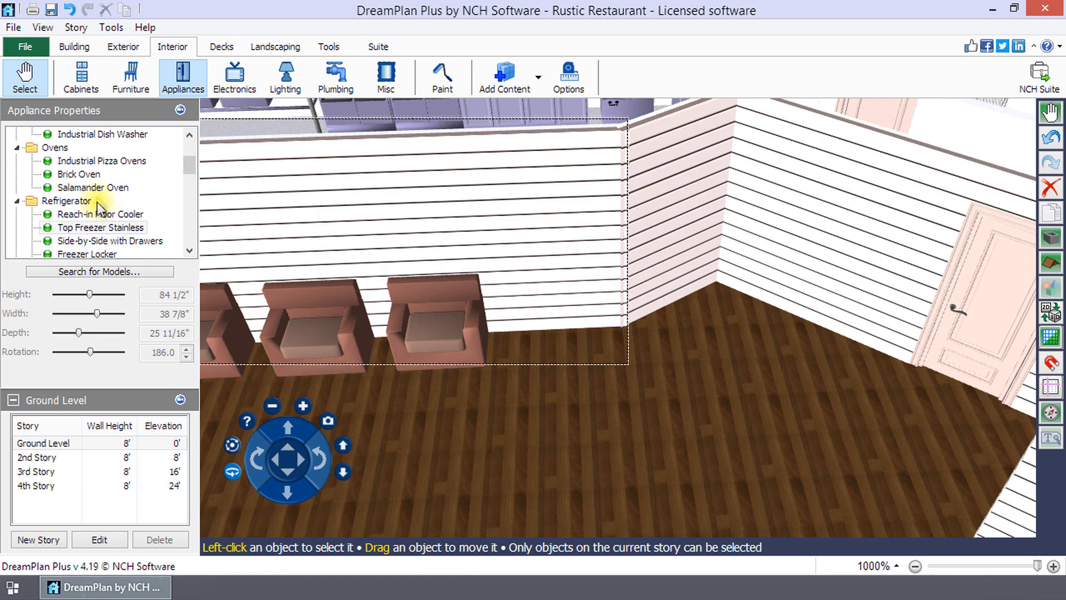
pyautogui.moveTo(26, 77)
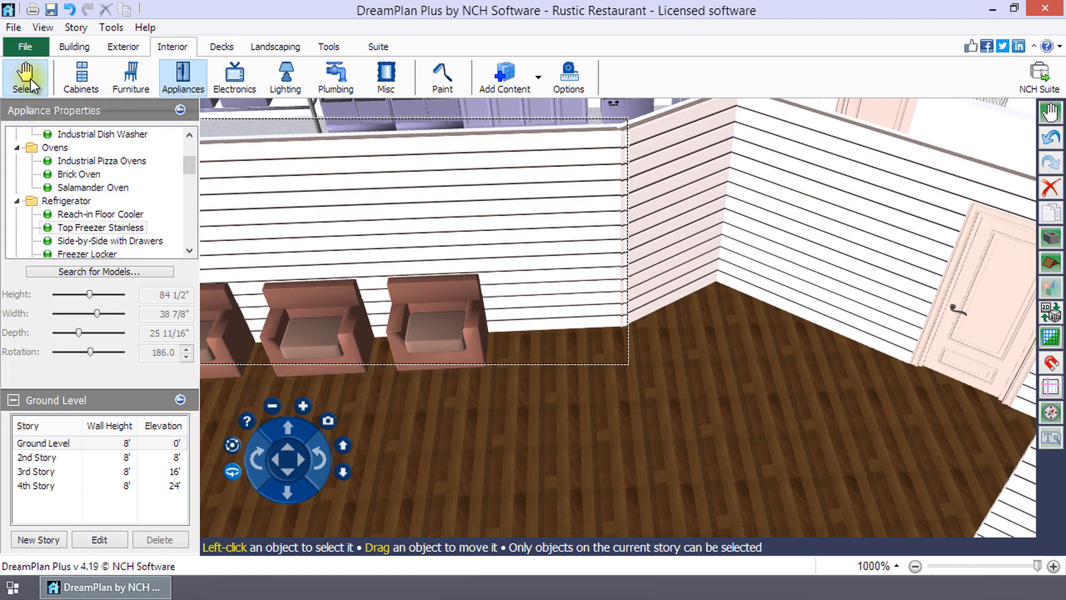
pyautogui.click(447, 338)
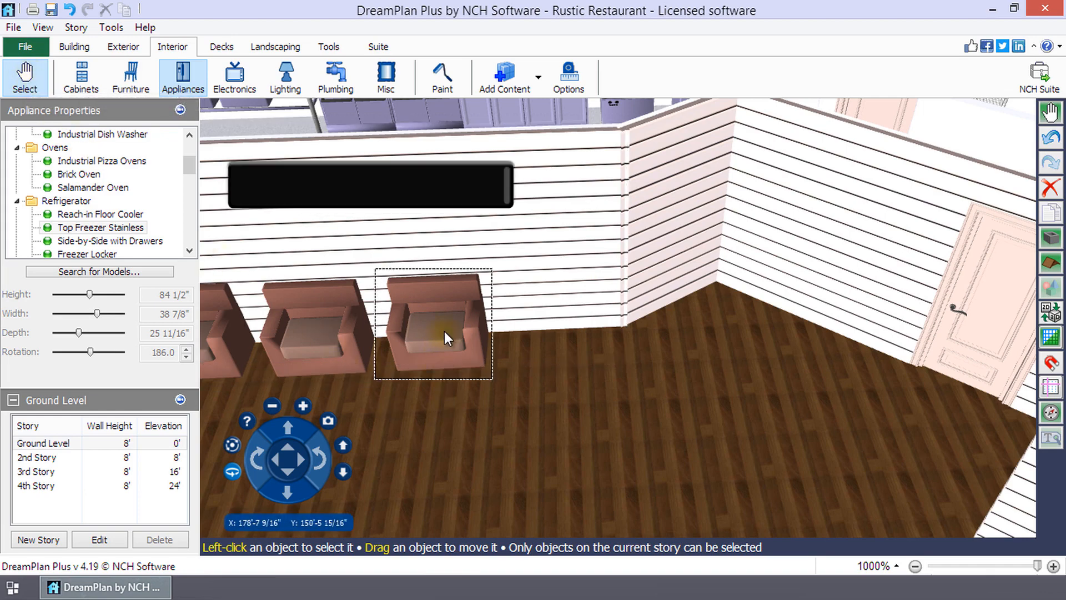
pyautogui.click(131, 77)
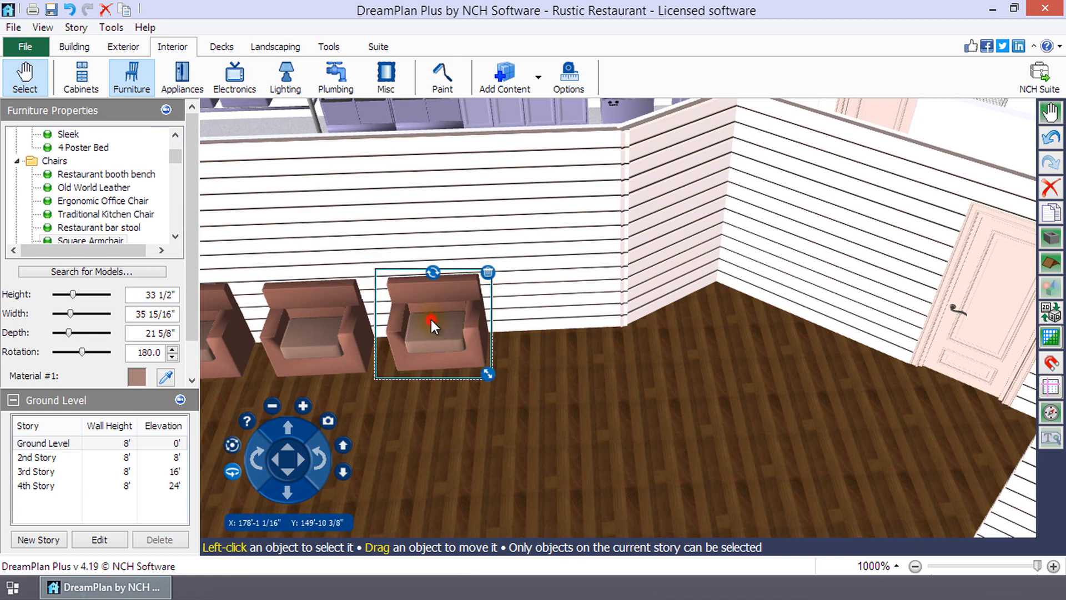
pyautogui.moveTo(435, 325); pyautogui.dragTo(442, 326)
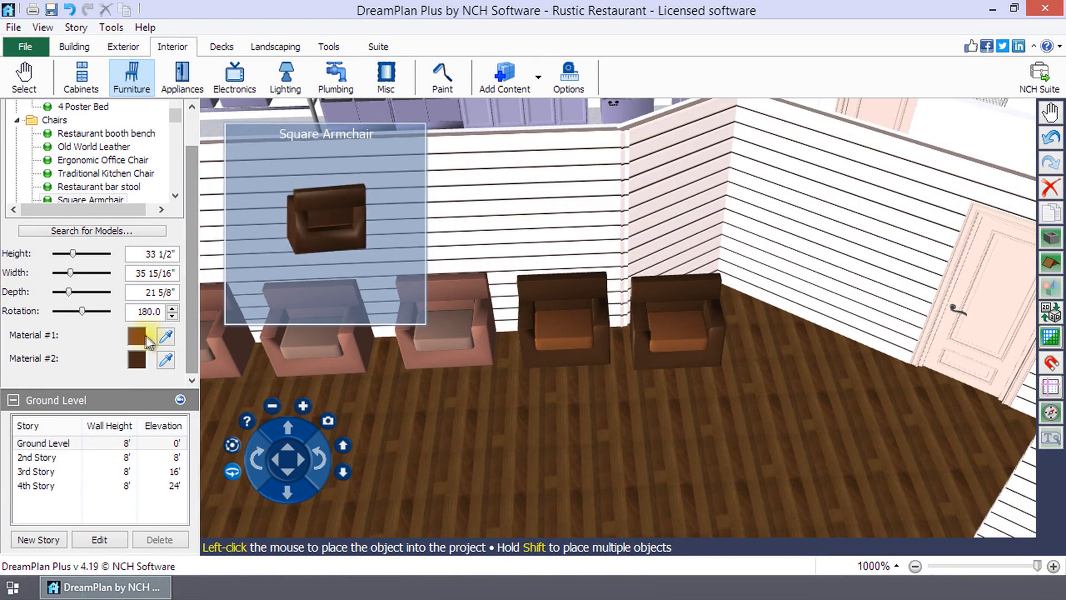
# Give the next square armchair a red frame colour via the Color dialog.
pyautogui.click(135, 335)
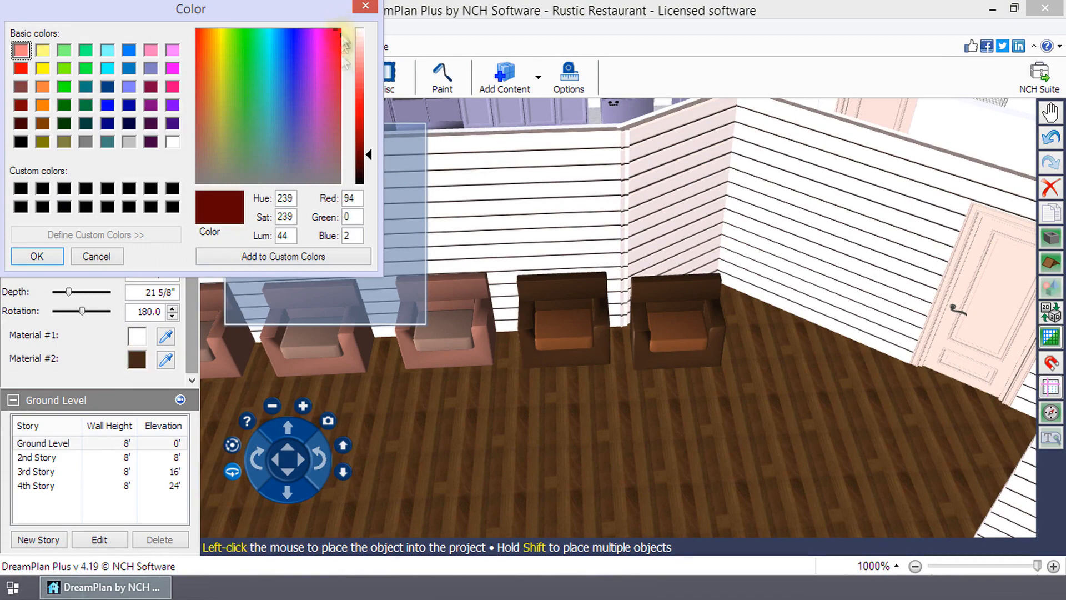
pyautogui.click(36, 257)
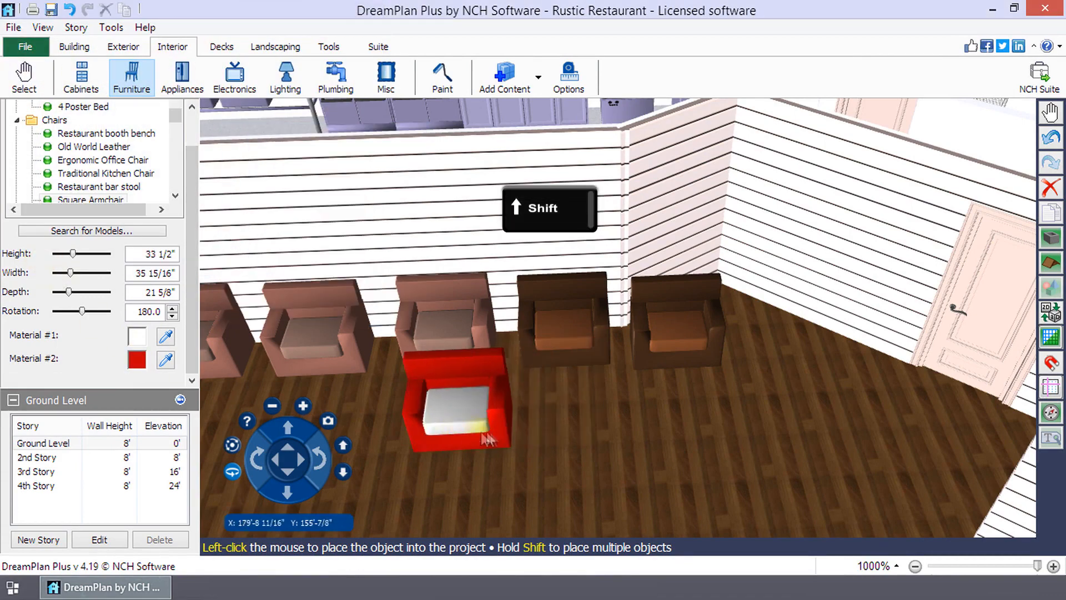